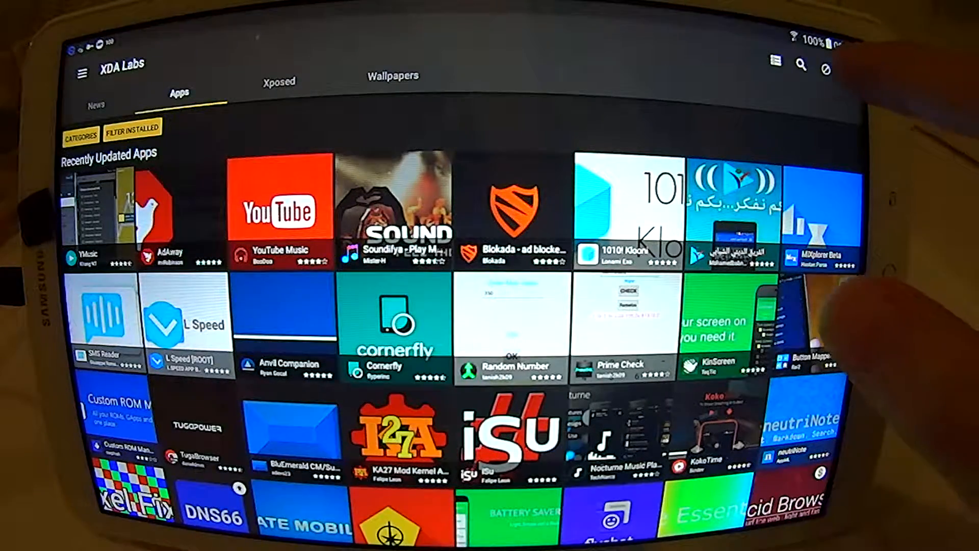
# Browse XDA Labs' Recently Updated Apps to find an ad blocker.
pyautogui.click(801, 66)
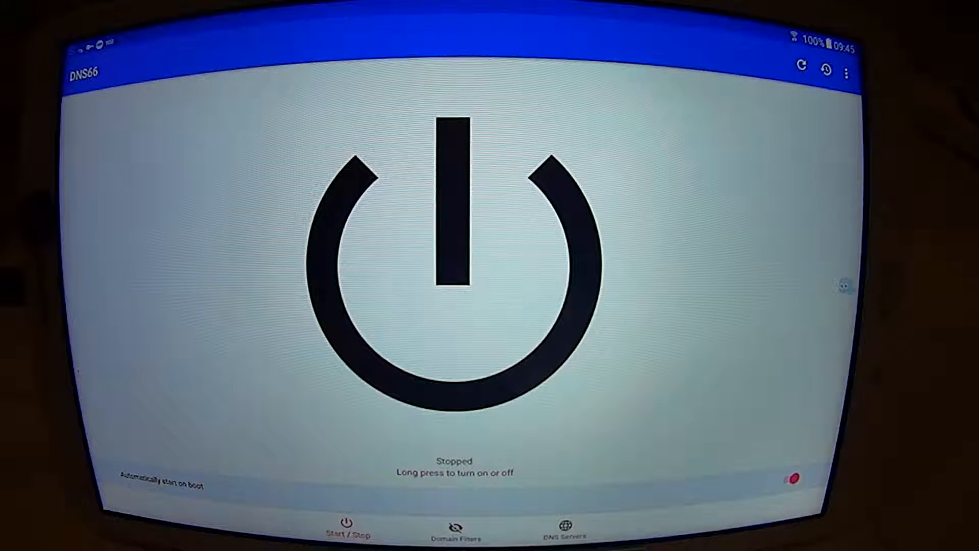
# Confirm all DNS66 domain filter host lists are enabled, then return to Start / Stop.
pyautogui.click(455, 529)
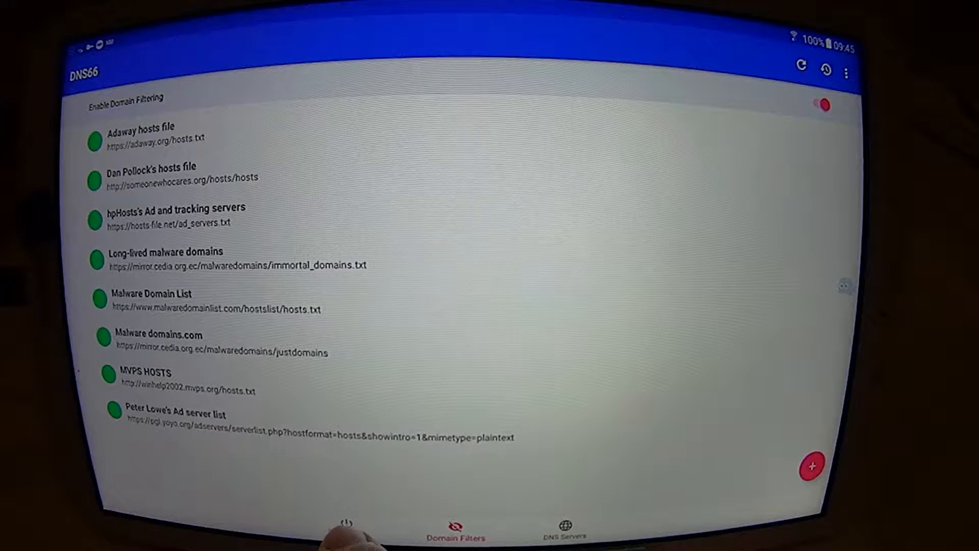
pyautogui.click(345, 527)
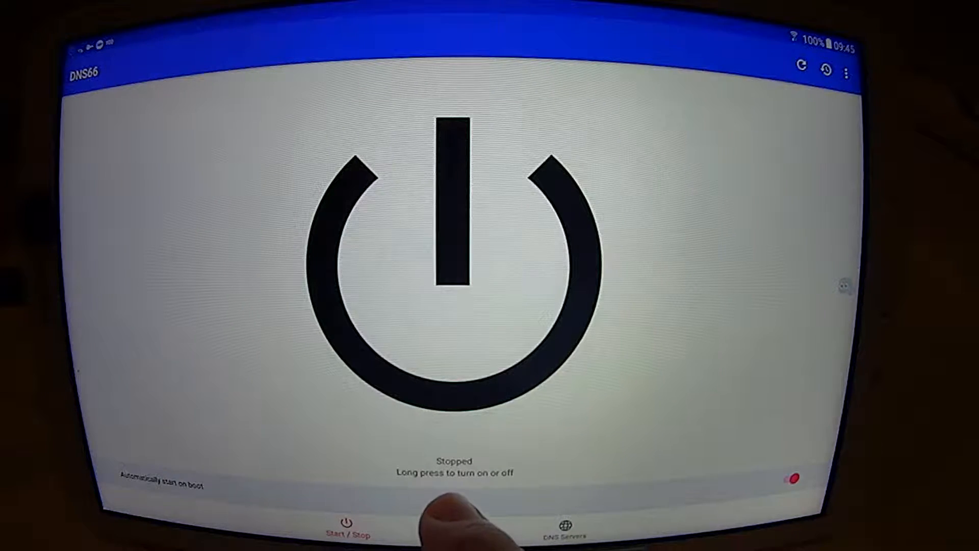